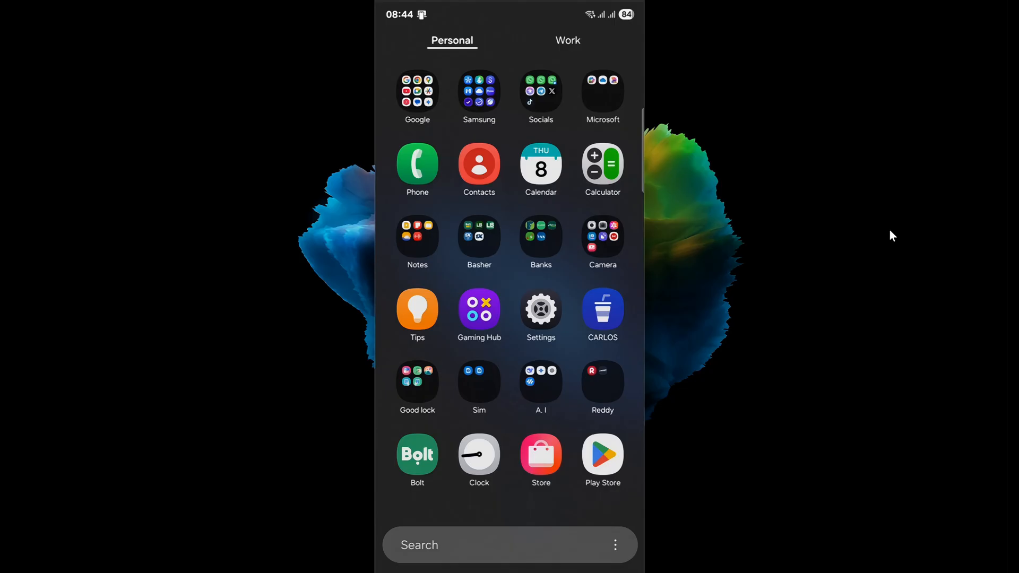
pyautogui.moveTo(864, 252)
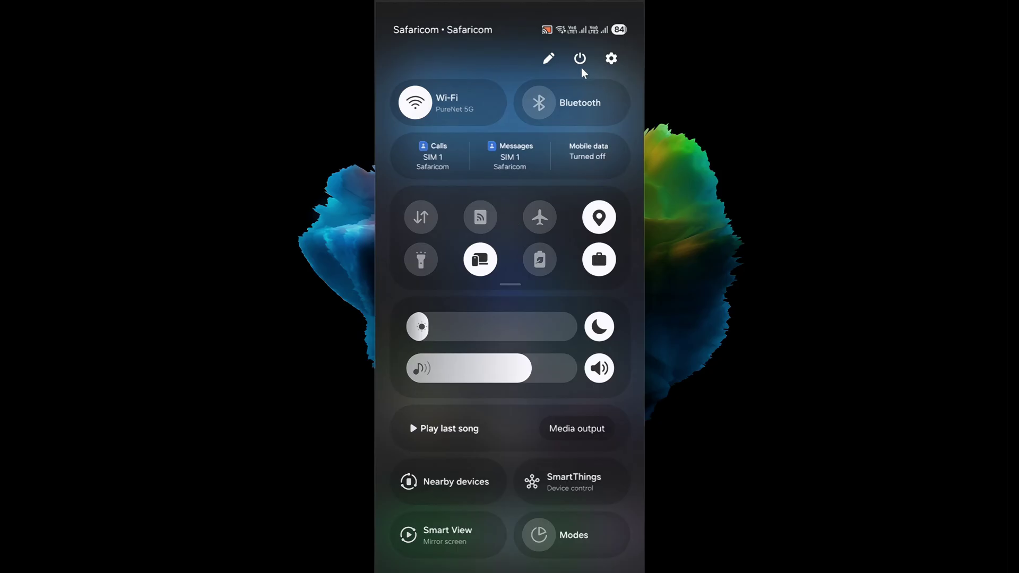
pyautogui.moveTo(613, 61)
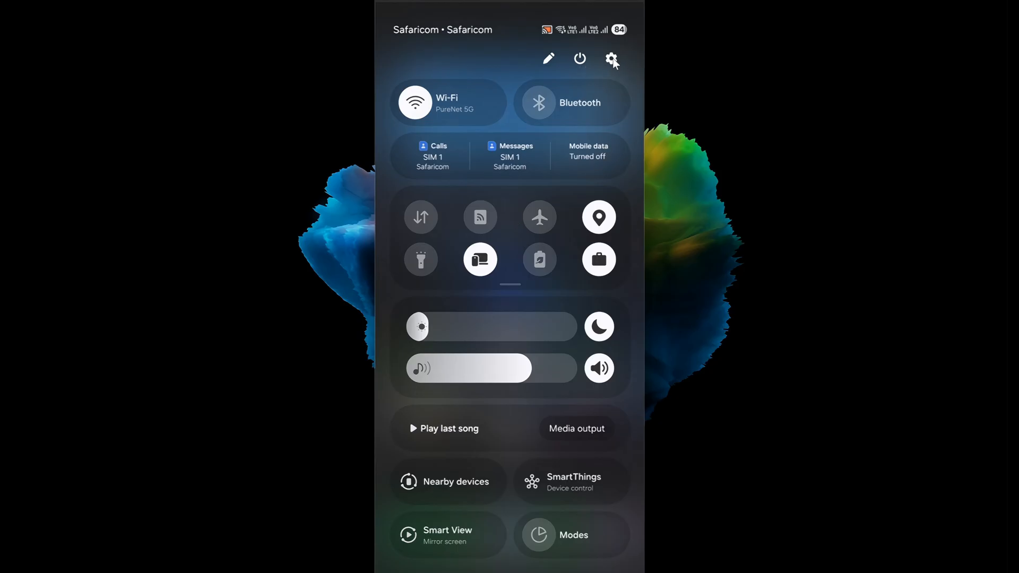
# Step: Open the phone's Settings and go to the Apps list
pyautogui.click(612, 58)
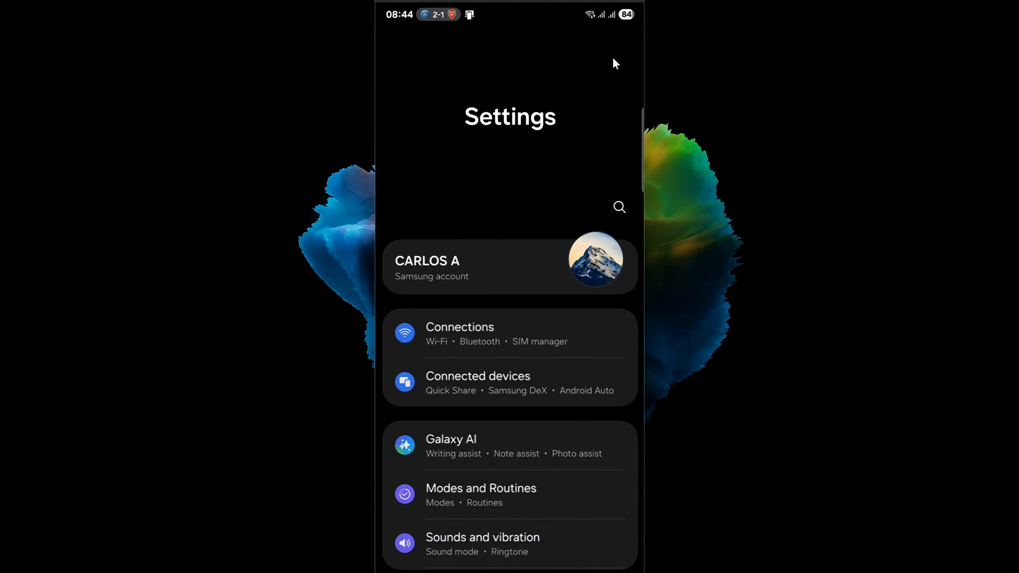
pyautogui.moveTo(523, 338)
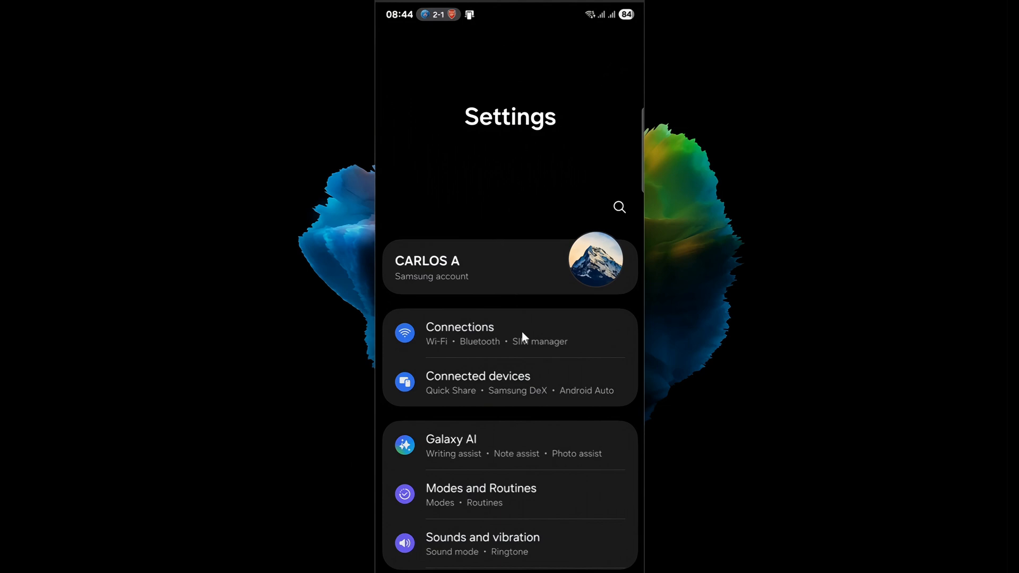
pyautogui.scroll(-3)
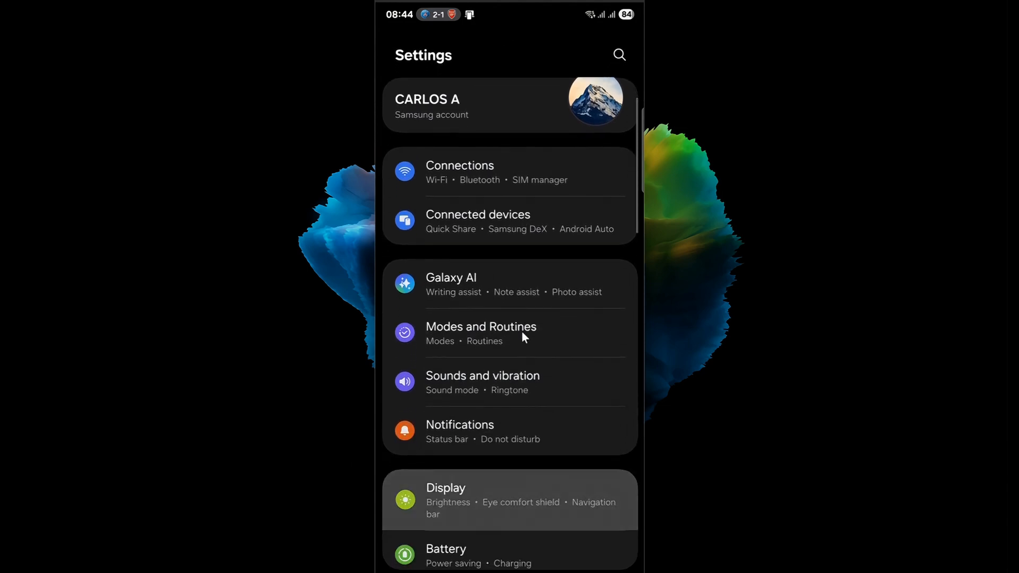
pyautogui.scroll(-3)
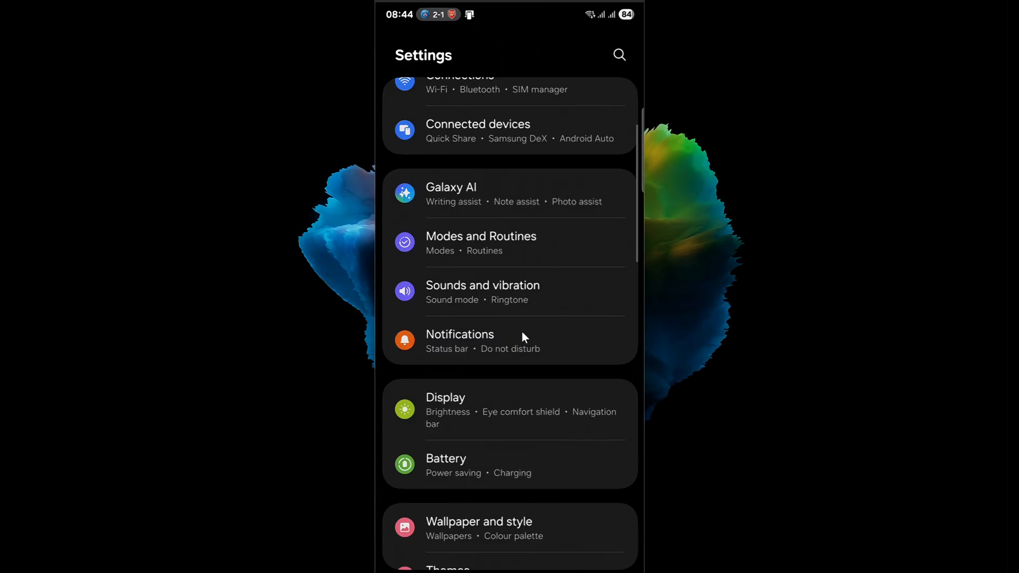
pyautogui.scroll(-3)
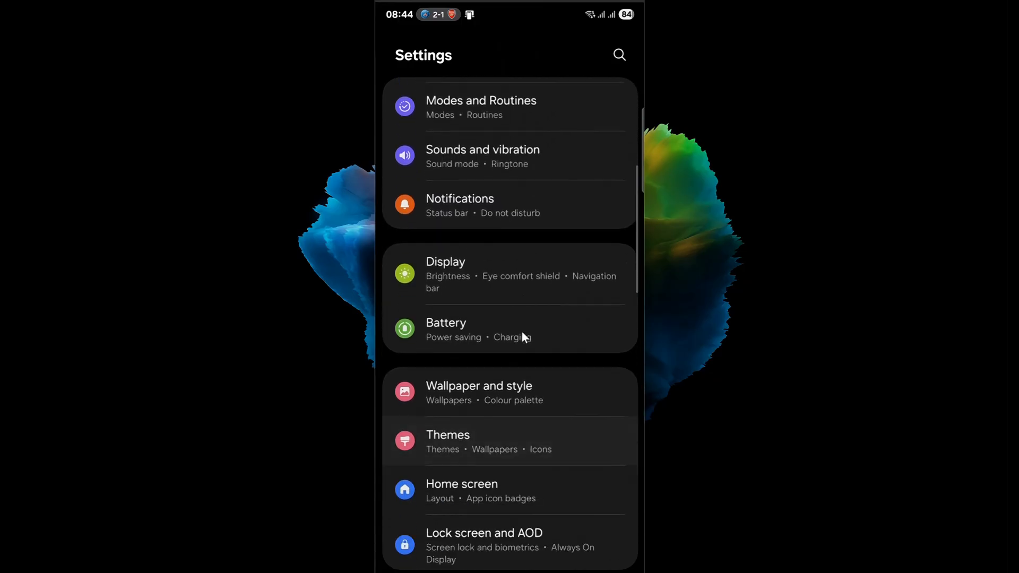
pyautogui.scroll(-3)
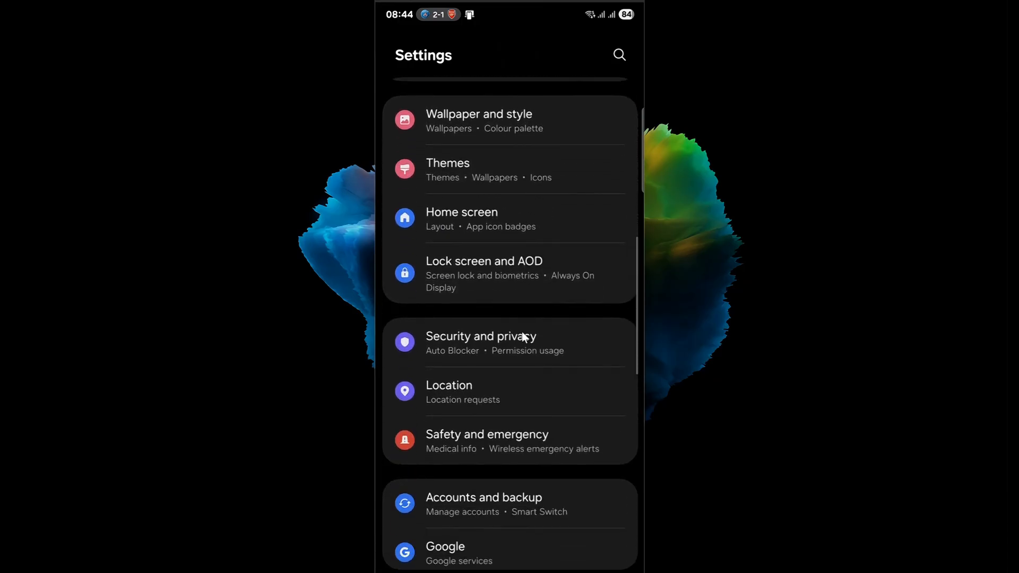
pyautogui.scroll(-3)
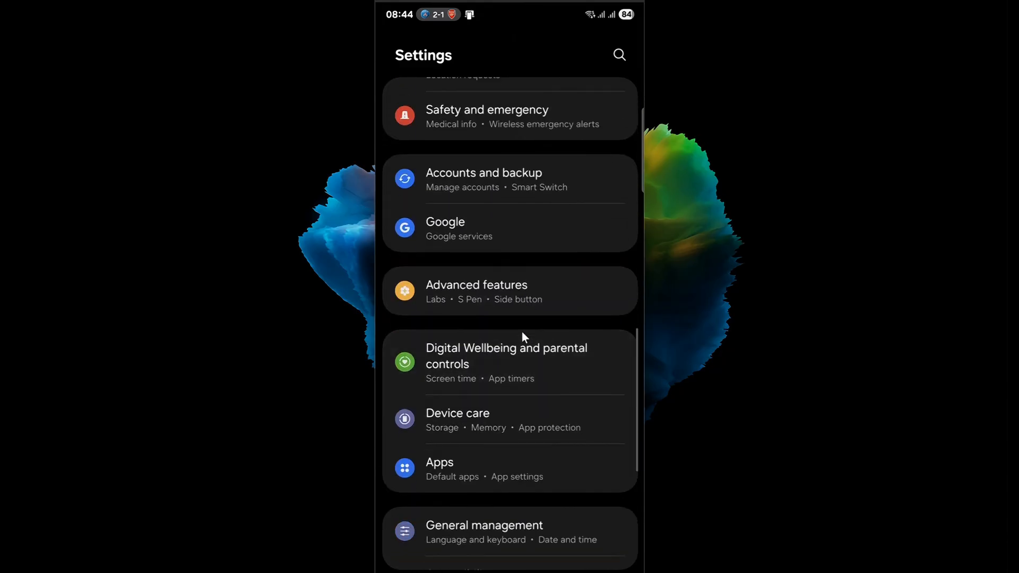
pyautogui.click(439, 463)
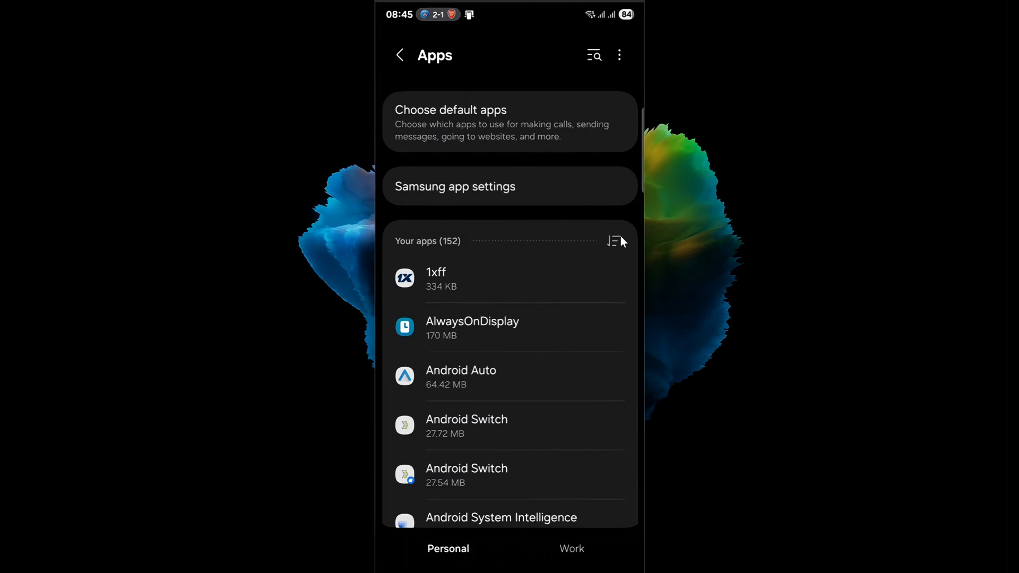
# Step: Enable Show system apps in the filter options so the list shows all 531 apps
pyautogui.click(613, 241)
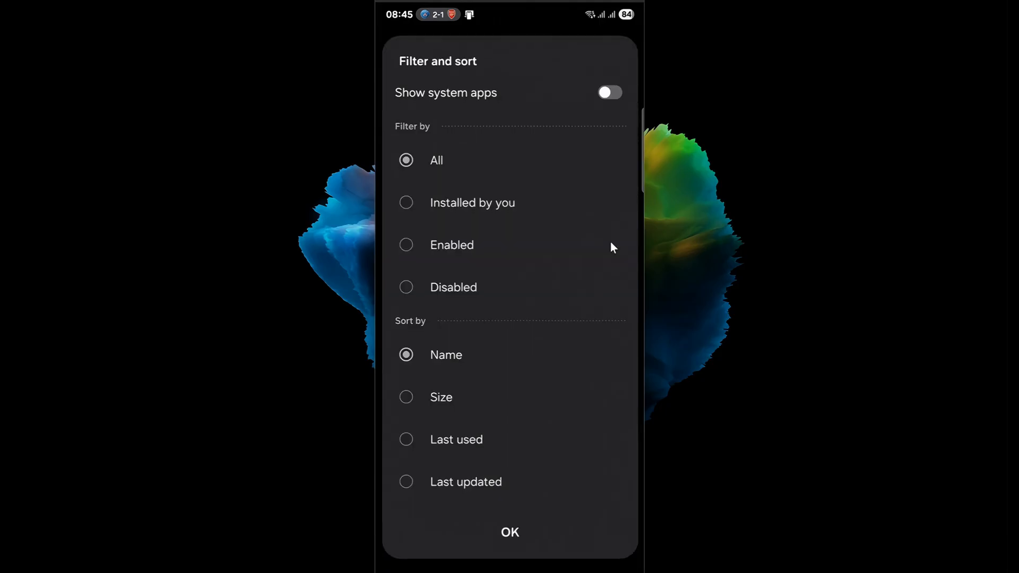
pyautogui.click(609, 92)
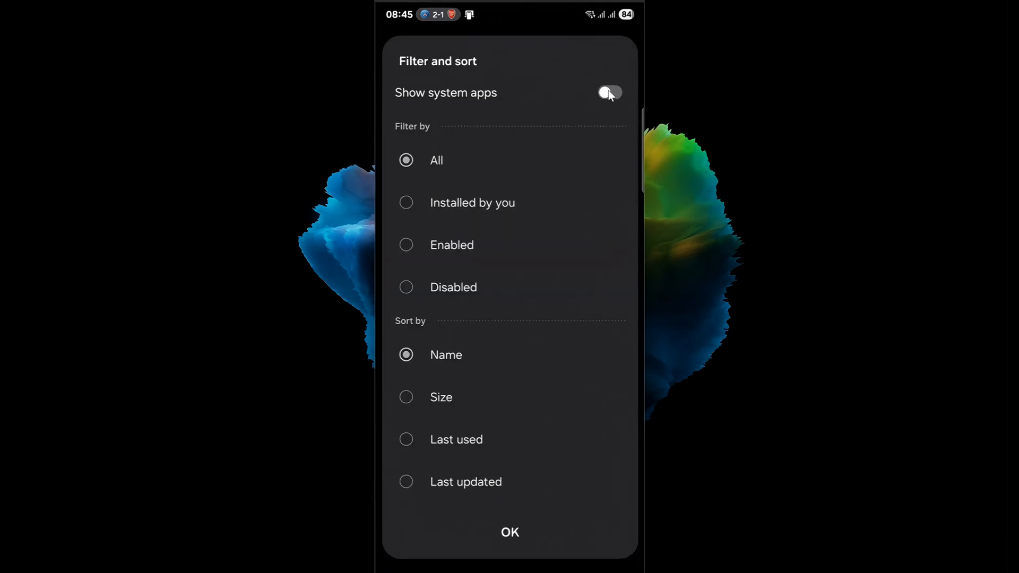
pyautogui.click(609, 93)
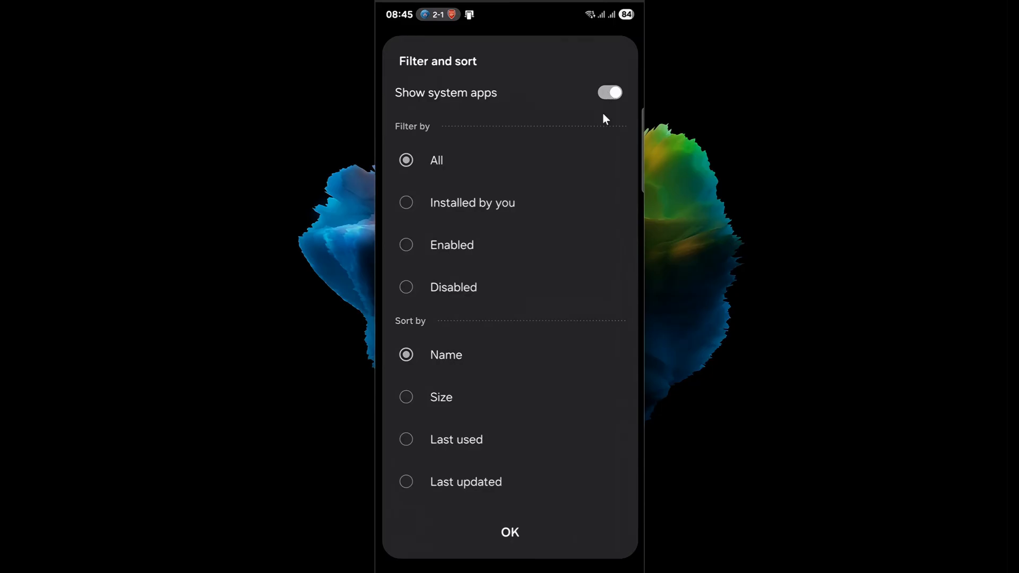
pyautogui.click(508, 531)
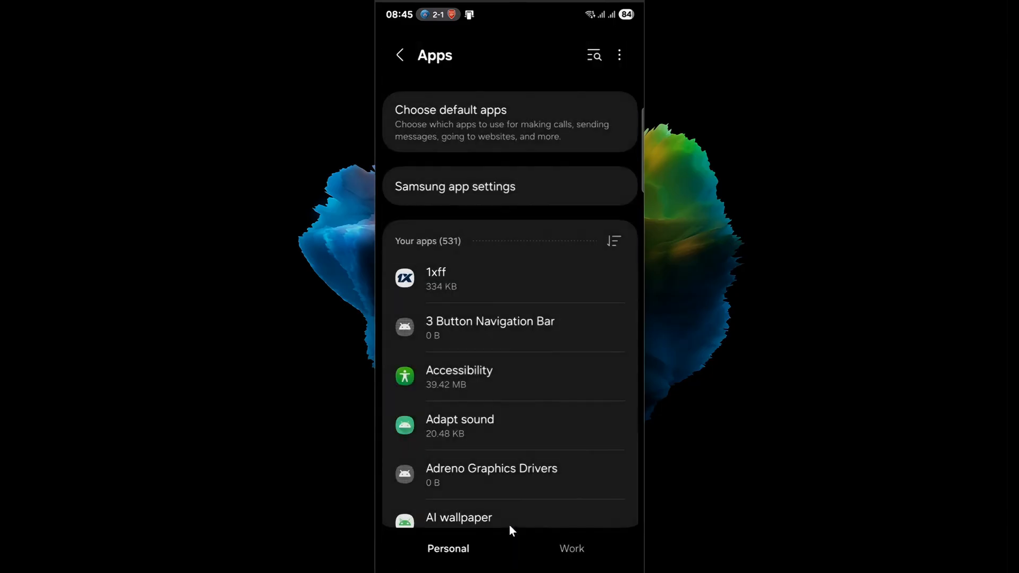
pyautogui.moveTo(472, 208)
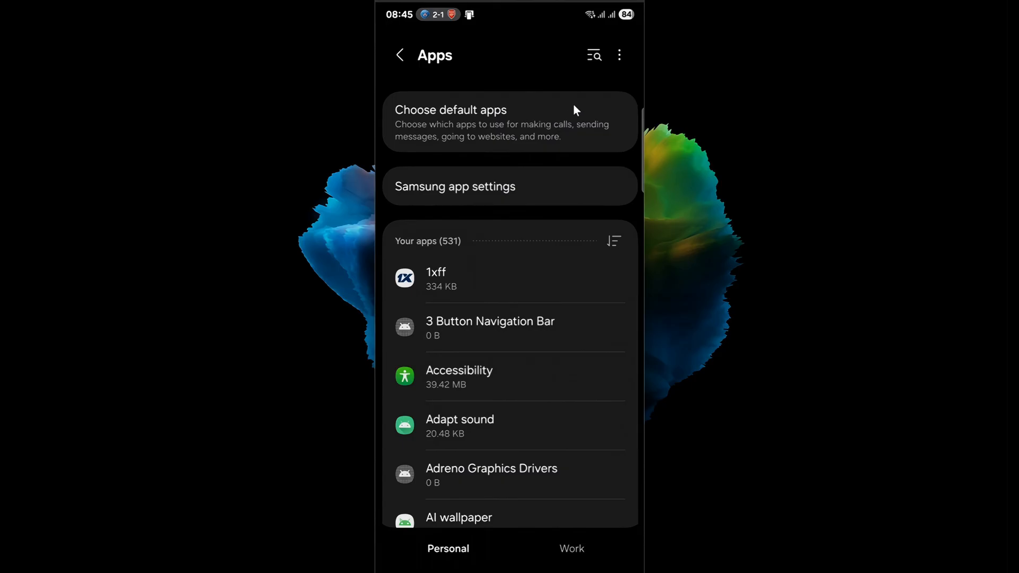
# Step: Search the app list for 'us' and open the USBSettings app info page
pyautogui.click(593, 55)
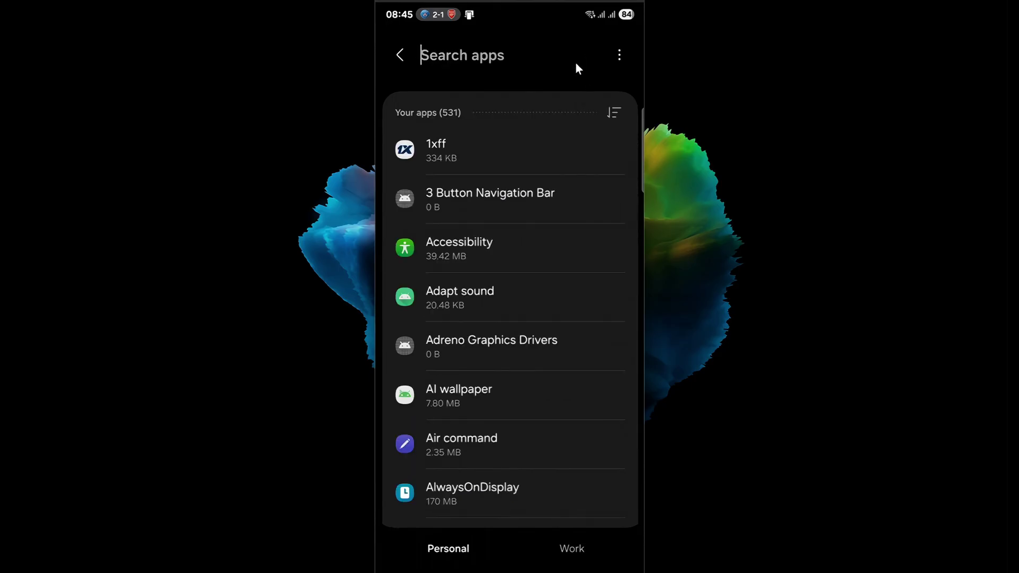
pyautogui.click(461, 55)
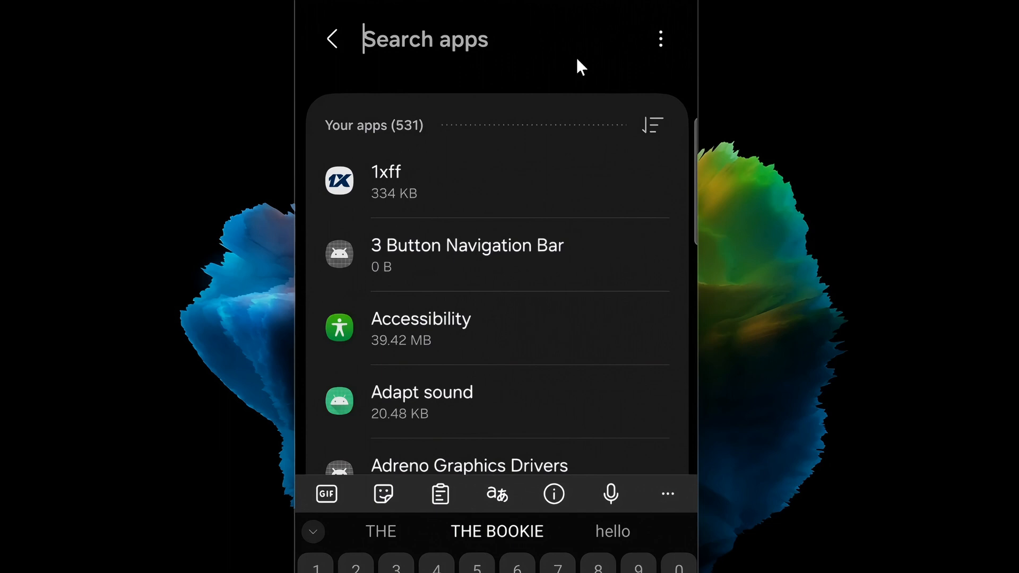
pyautogui.write('usb')
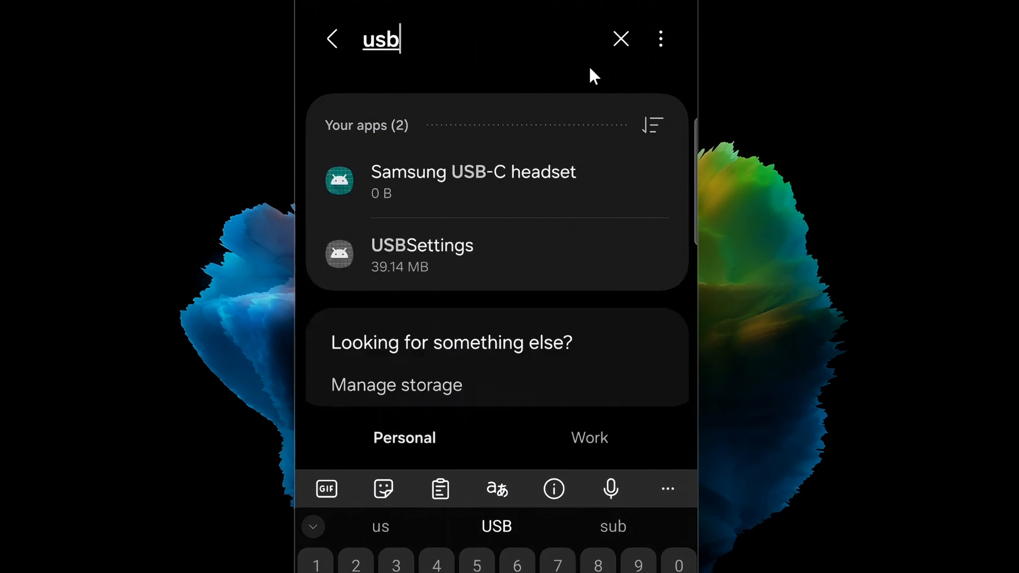
pyautogui.moveTo(483, 258)
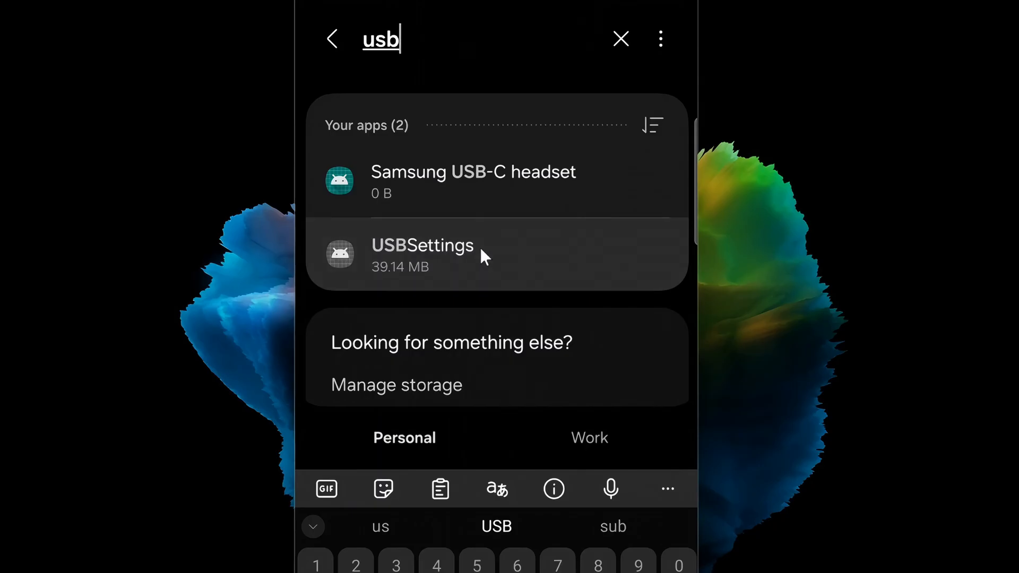
pyautogui.click(422, 253)
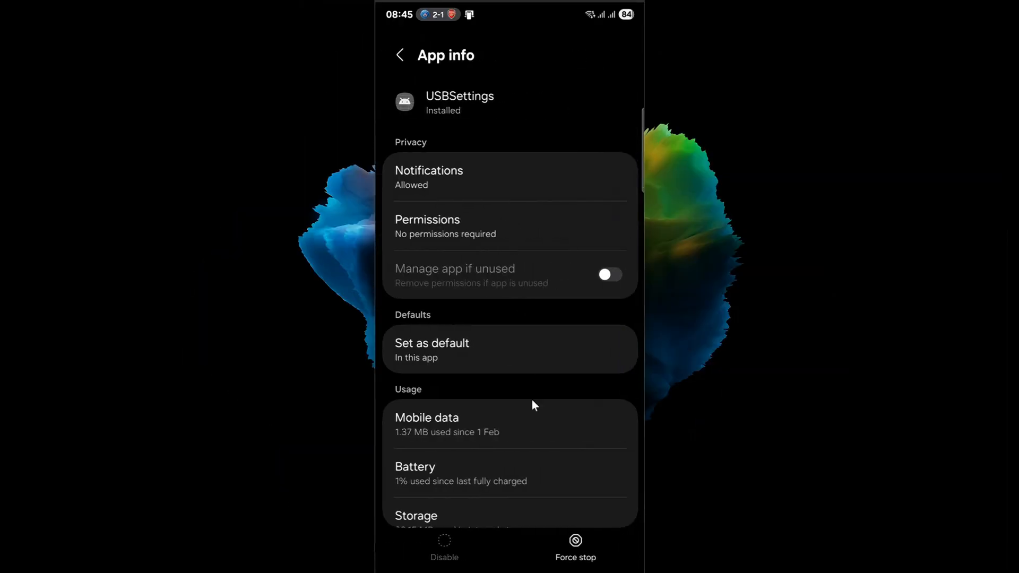
pyautogui.scroll(-3)
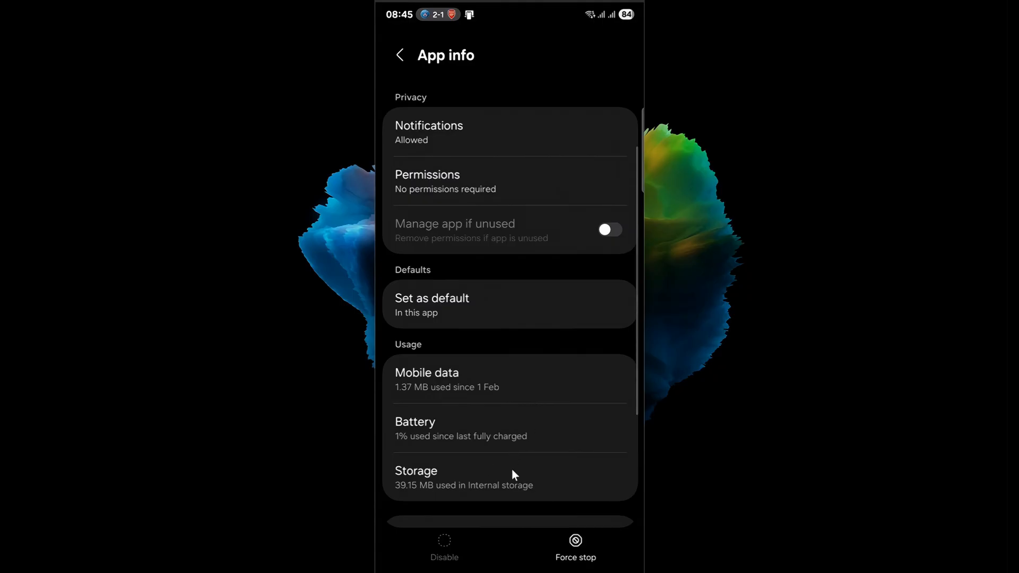
# Step: Clear the USBSettings cache from its Storage page
pyautogui.click(436, 471)
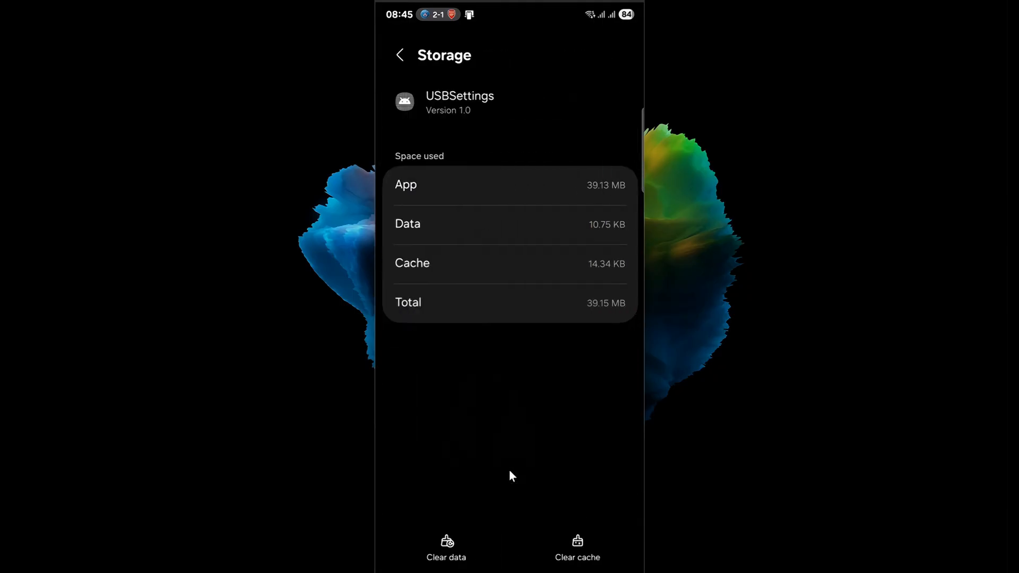
pyautogui.click(575, 545)
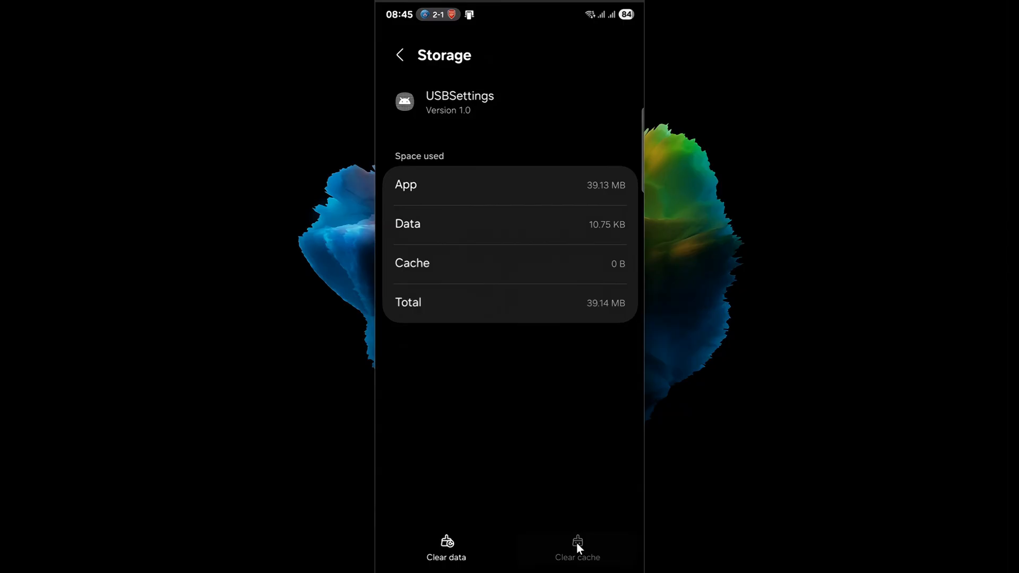
pyautogui.moveTo(577, 534)
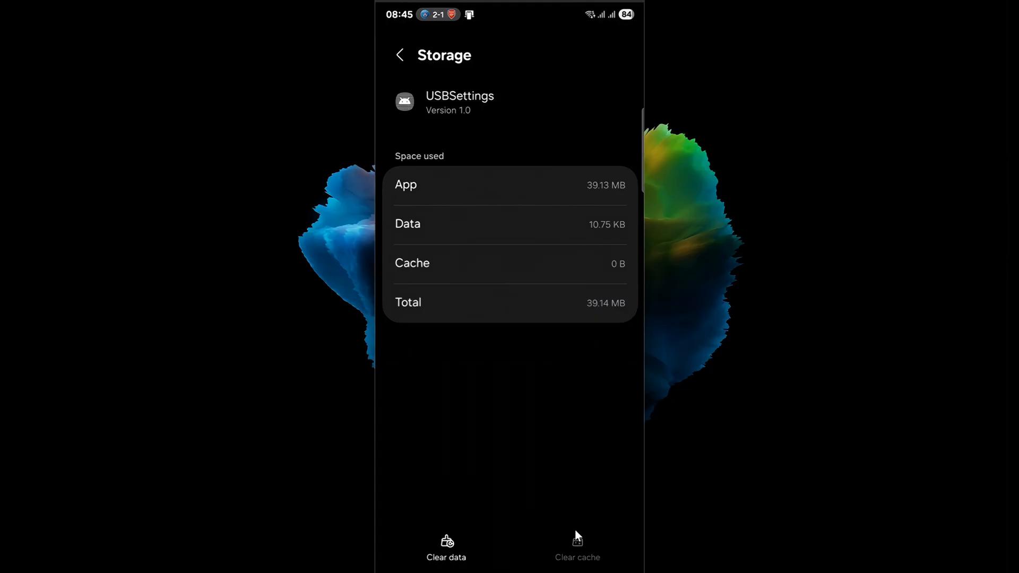
pyautogui.moveTo(584, 460)
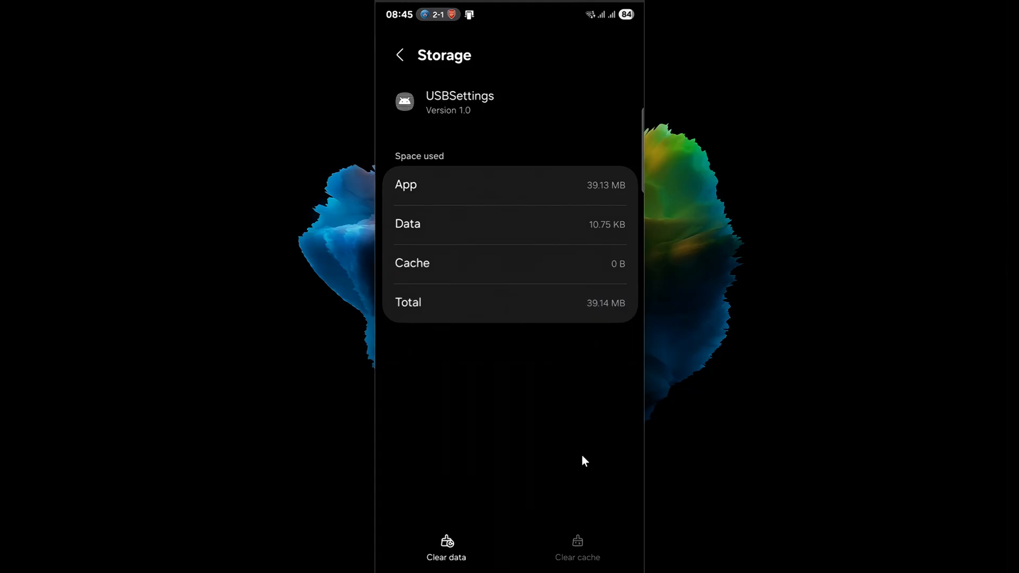
pyautogui.click(399, 55)
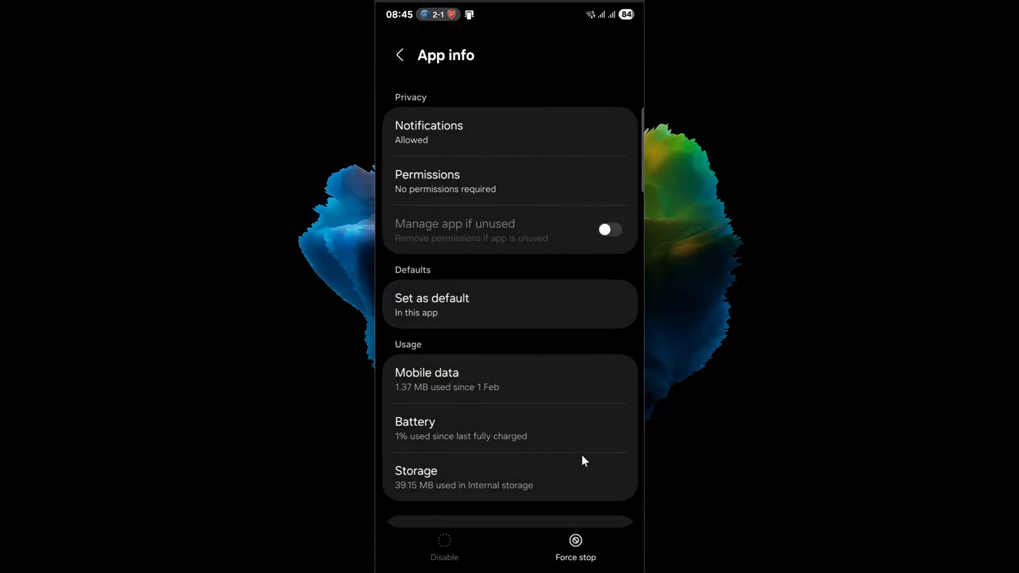
pyautogui.moveTo(549, 442)
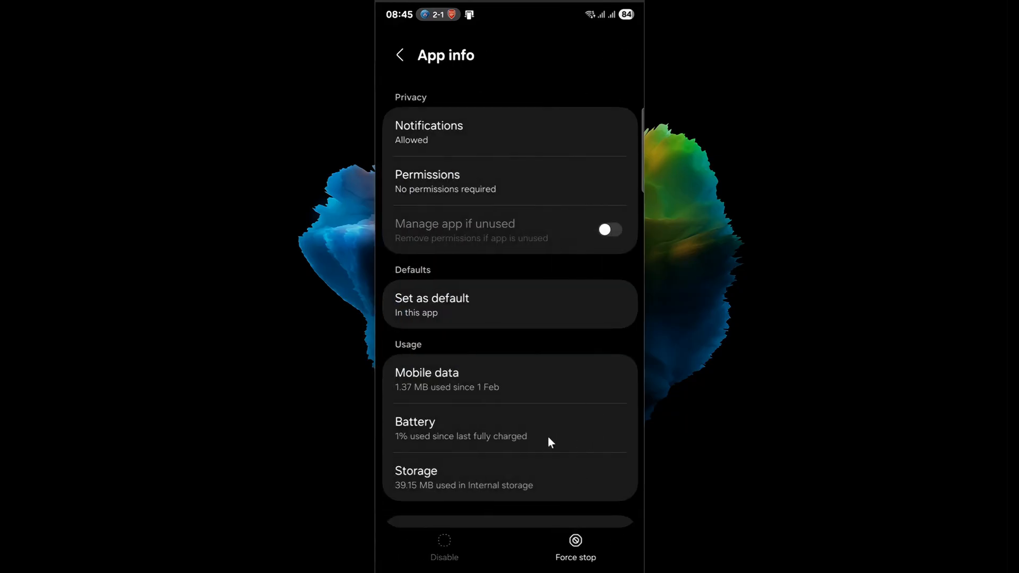
# Step: Clear all USBSettings data and confirm the deletion, leaving 0 B
pyautogui.click(415, 477)
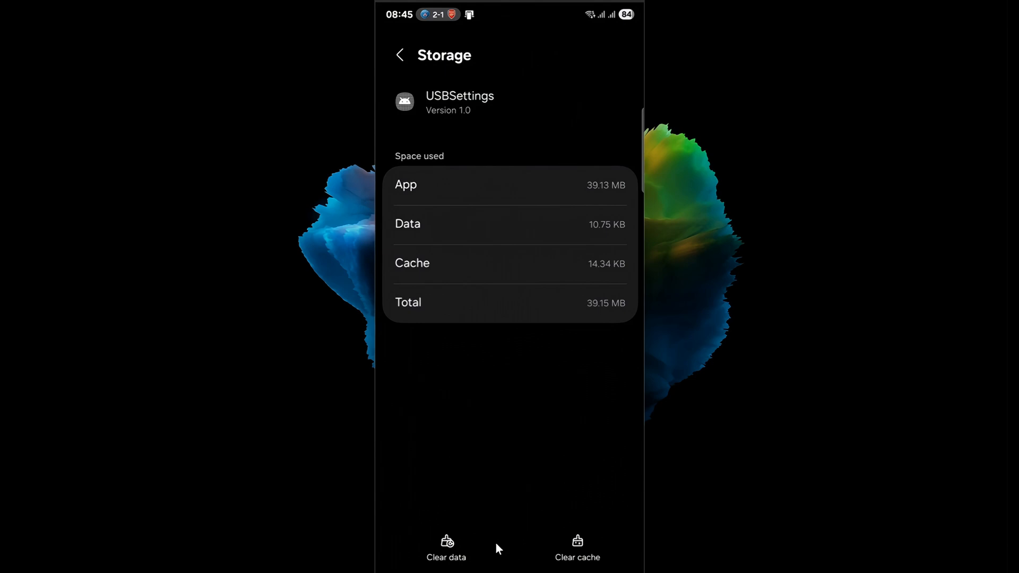
pyautogui.click(444, 553)
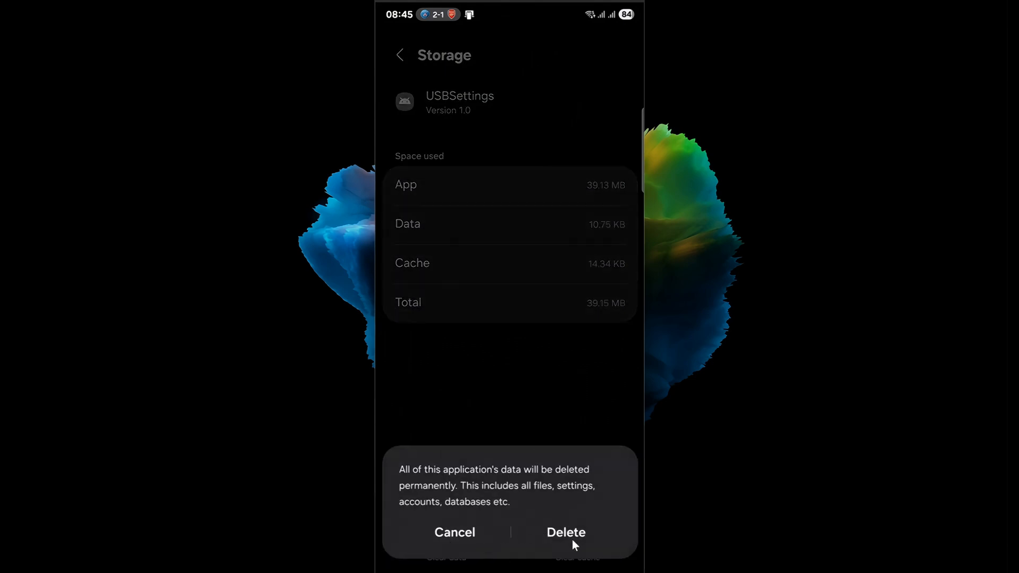
pyautogui.click(565, 532)
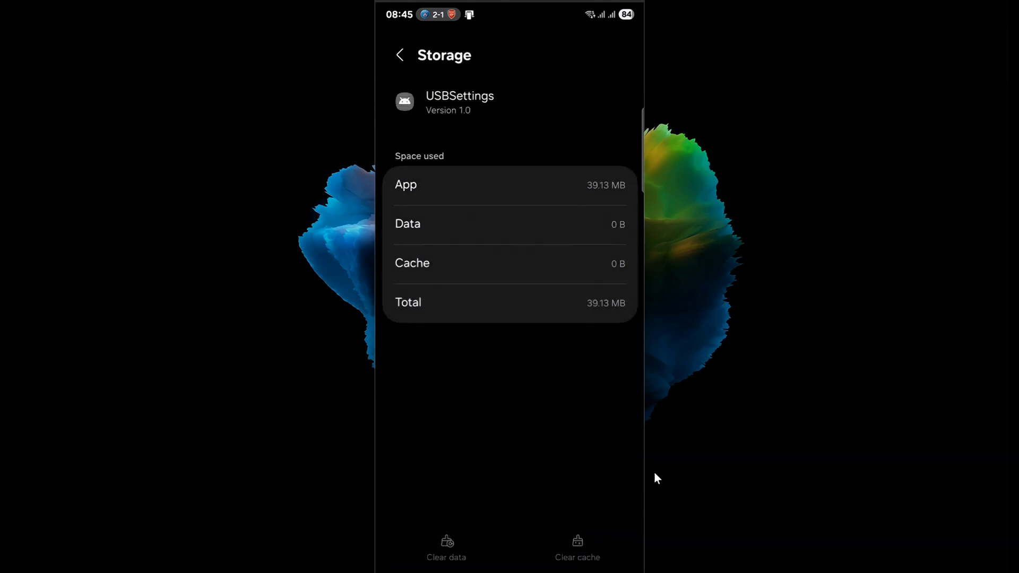
pyautogui.moveTo(579, 443)
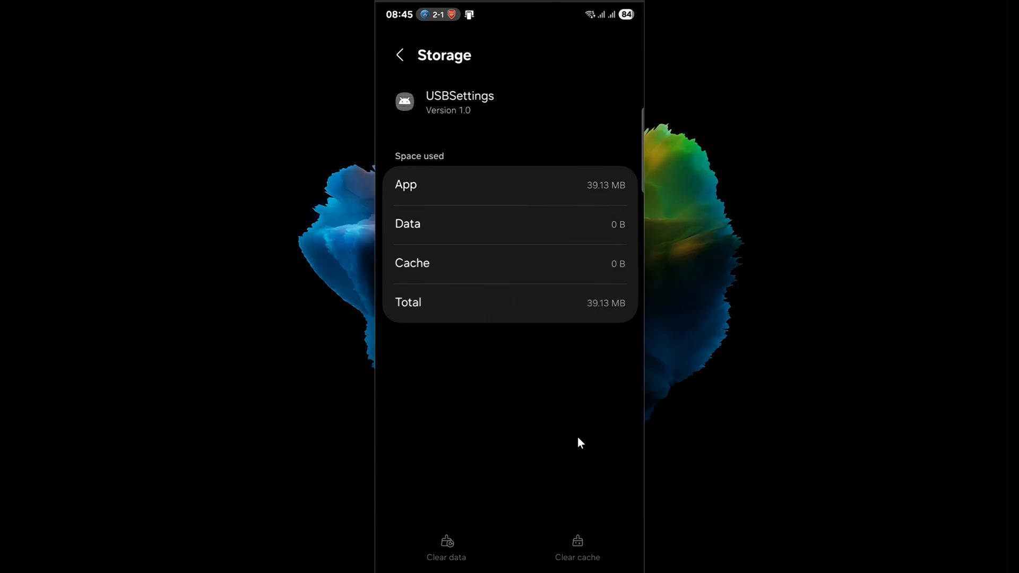
# Step: Return to the home screen and press the power key for the power menu
pyautogui.press('Home')
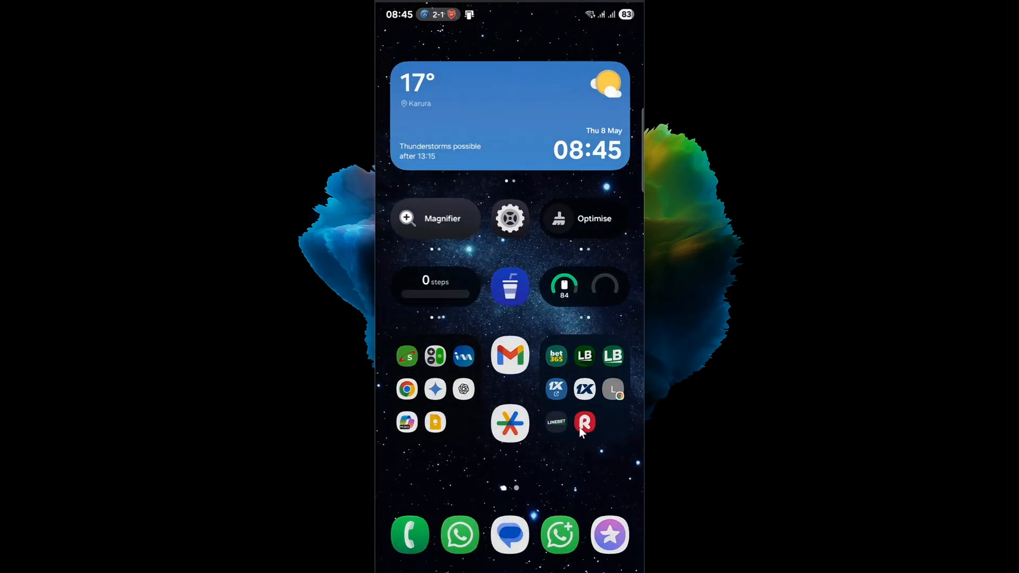
pyautogui.press('POWER')
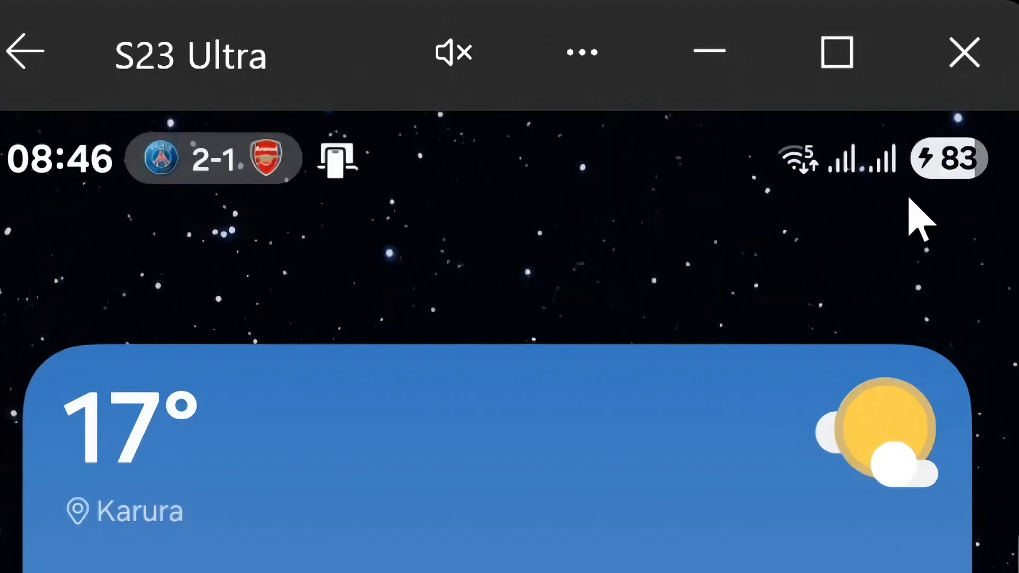
pyautogui.moveTo(942, 247)
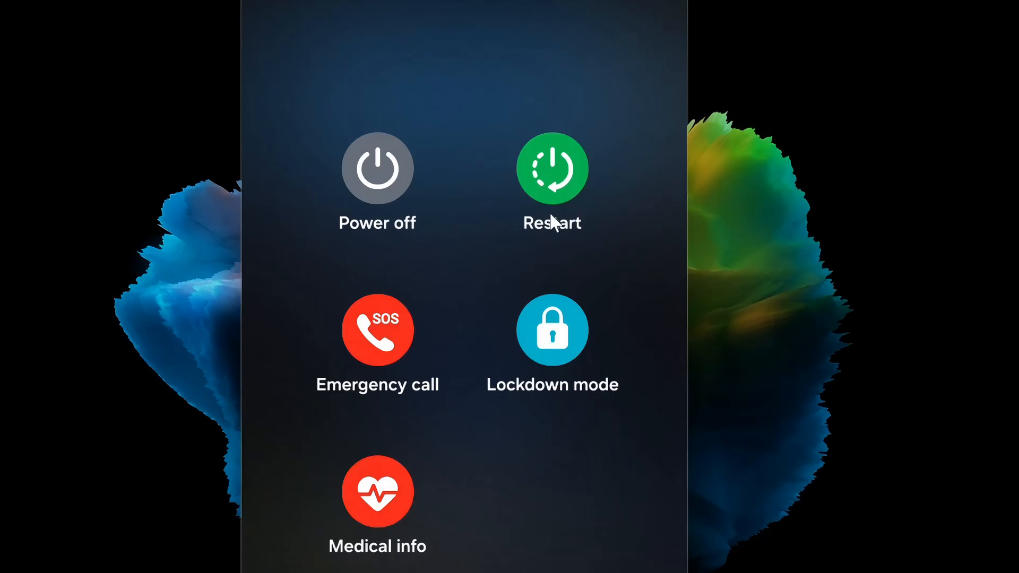
pyautogui.moveTo(499, 155)
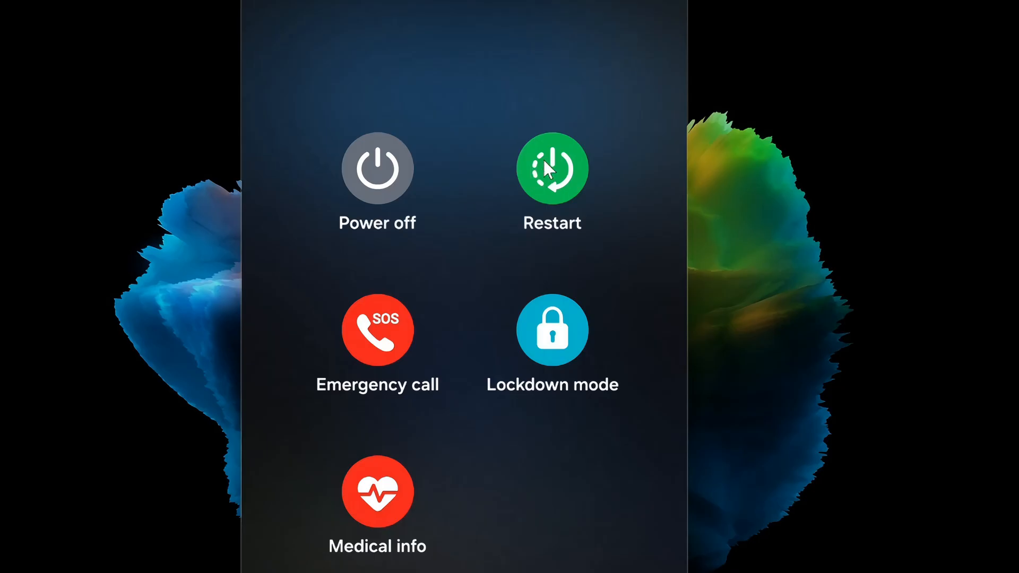
pyautogui.moveTo(554, 186)
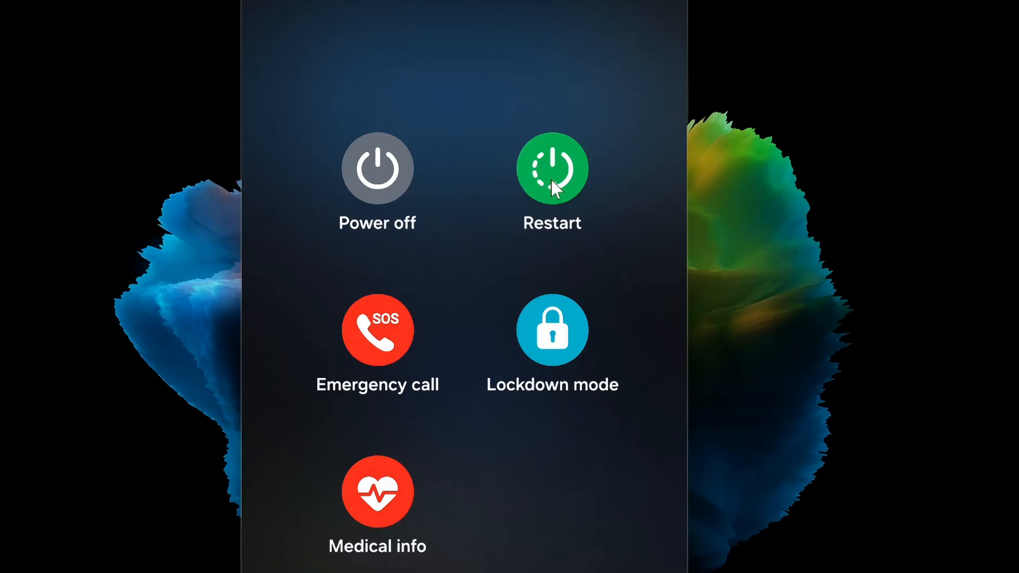